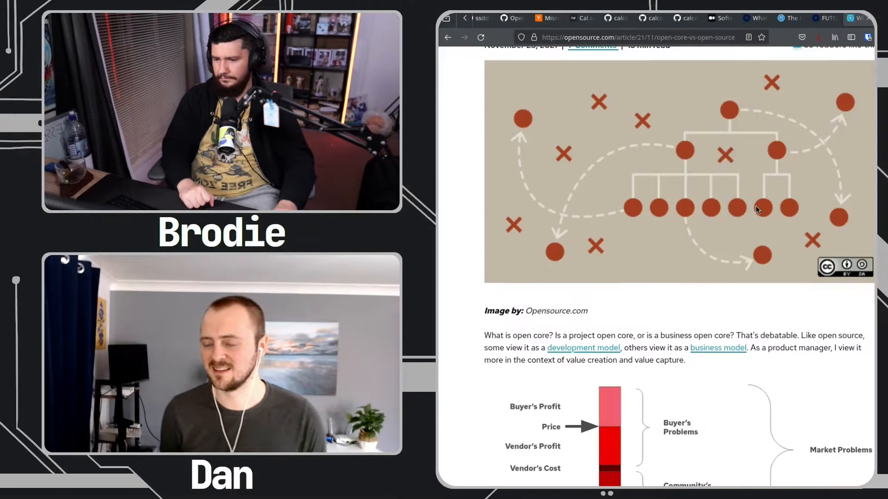
# Scroll the article to the buyer, vendor and community value chart and the open source versus open core paragraphs.
pyautogui.scroll(-3)
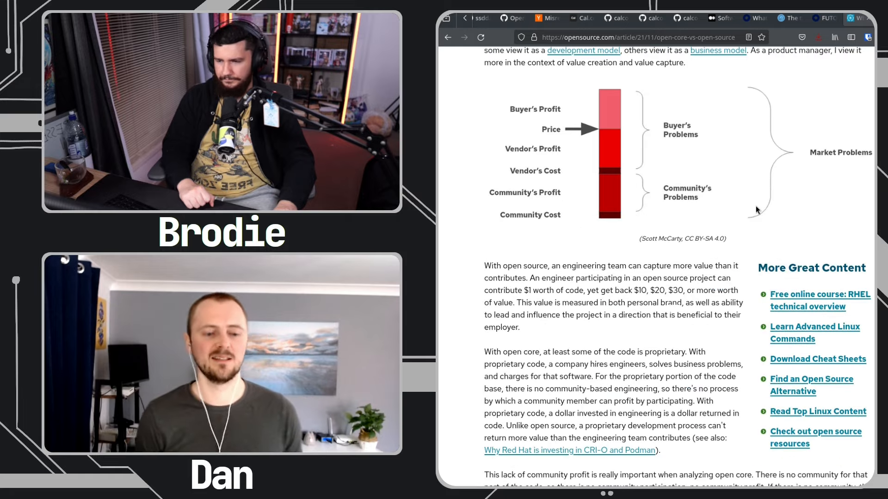
pyautogui.scroll(-3)
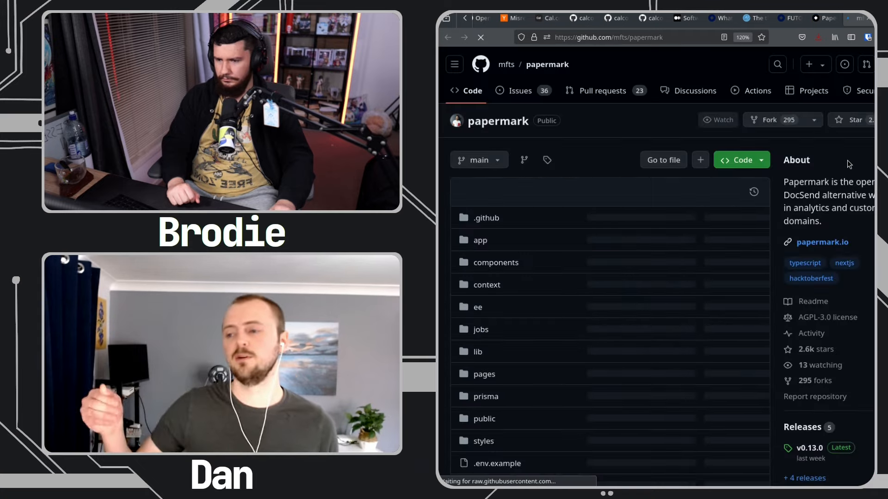
pyautogui.scroll(-3)
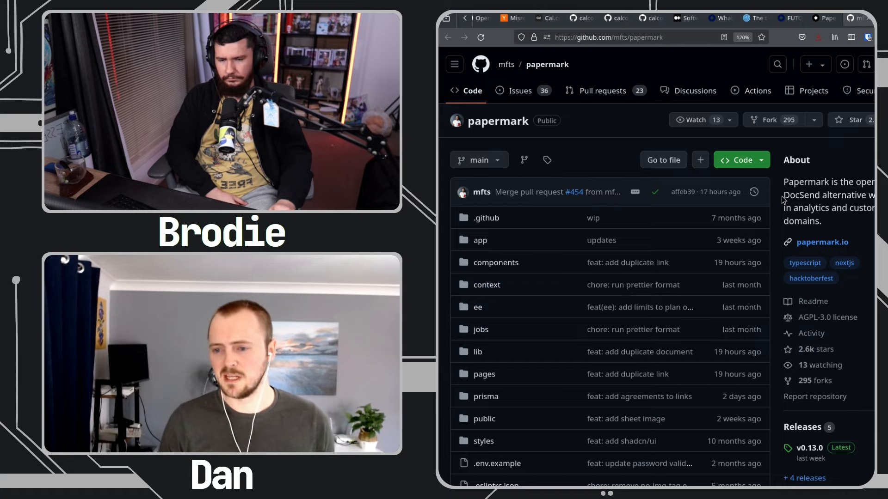
pyautogui.scroll(-3)
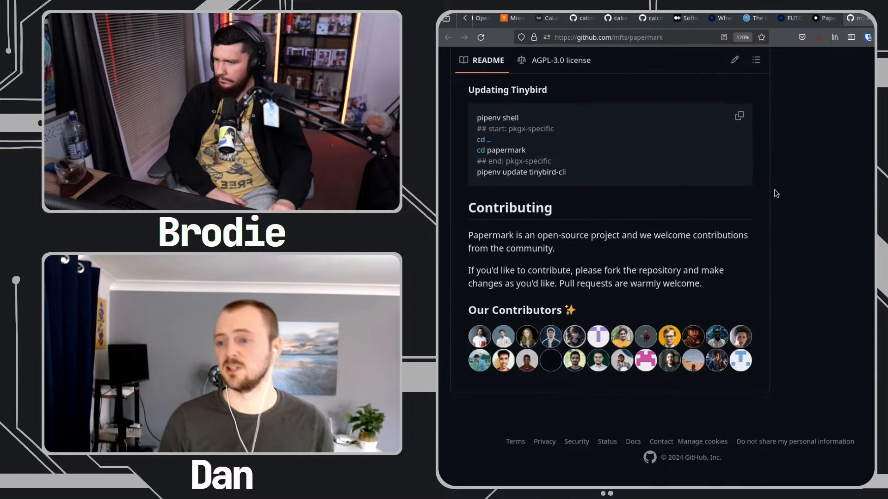
pyautogui.scroll(-3)
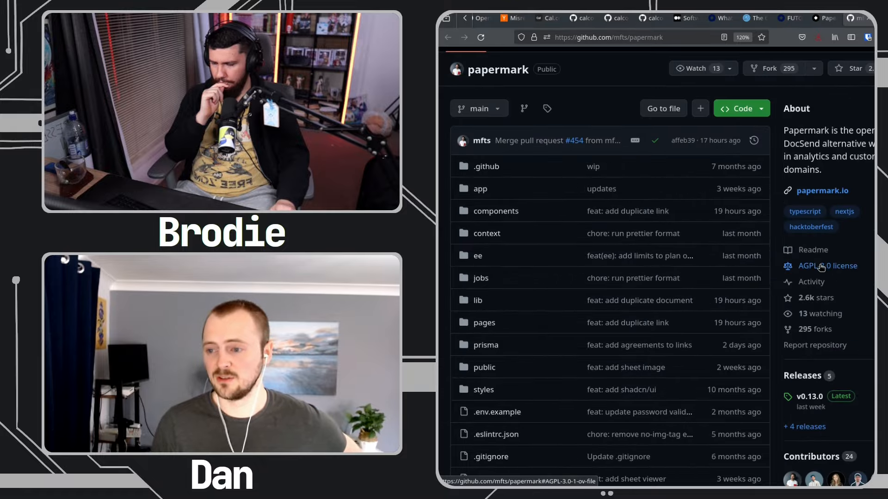
pyautogui.click(833, 265)
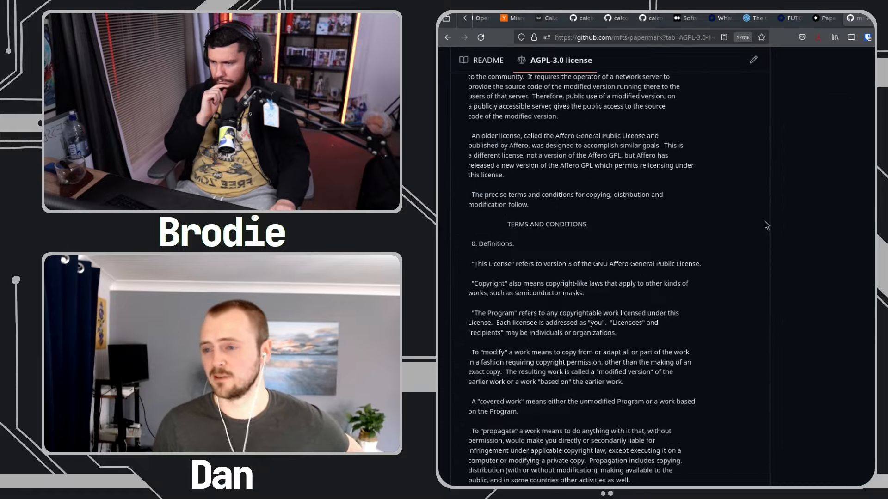
pyautogui.scroll(-3)
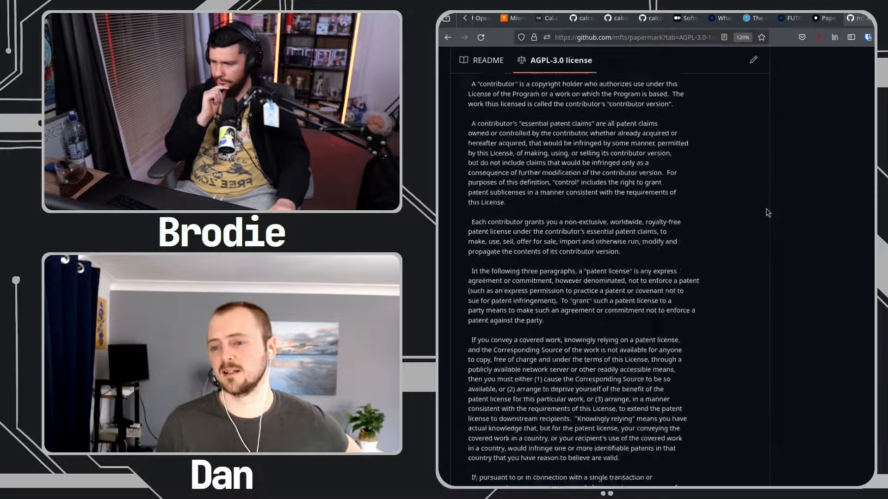
pyautogui.scroll(-3)
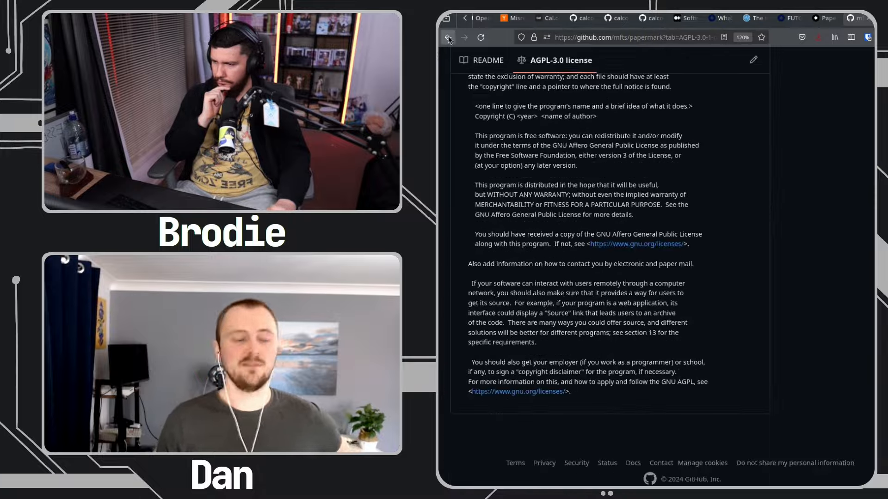
pyautogui.click(448, 37)
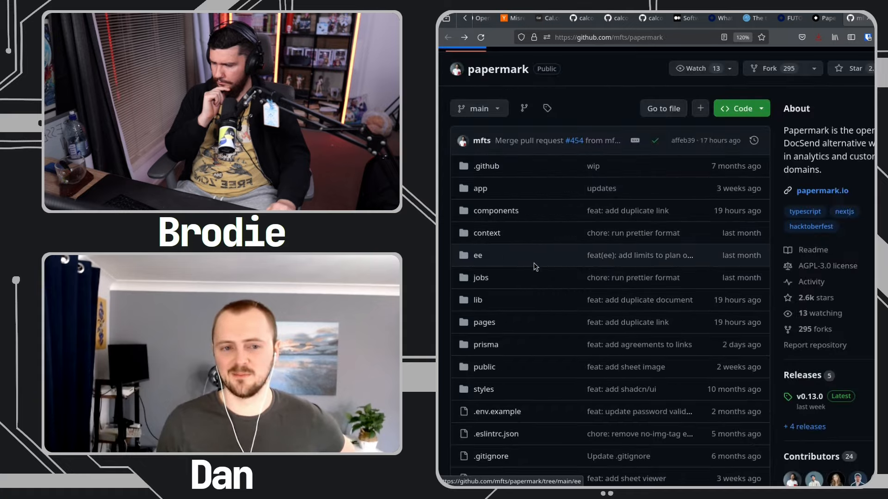
# View the ee folder's LICENSE file and read down the Papermark Commercial License text.
pyautogui.click(477, 255)
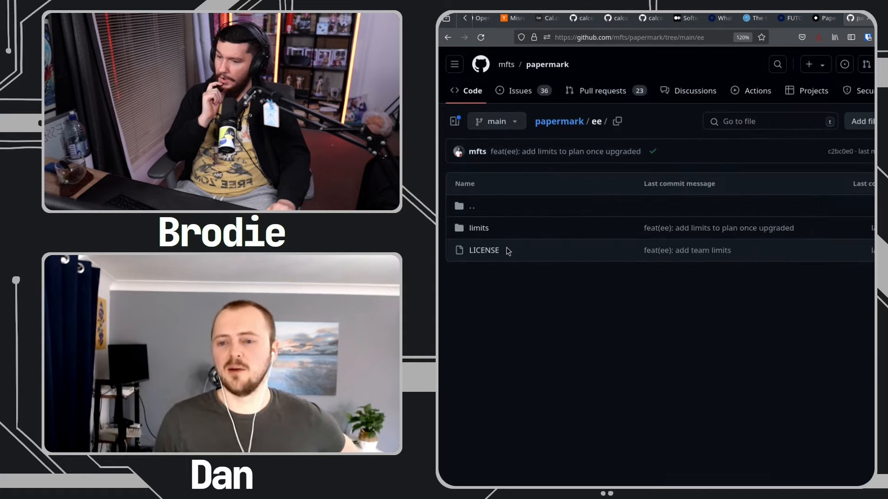
pyautogui.moveTo(483, 250)
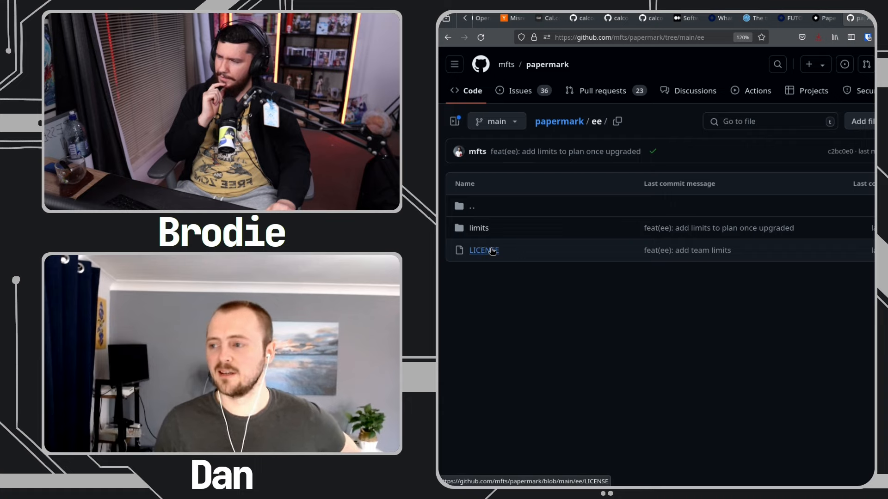
pyautogui.click(483, 250)
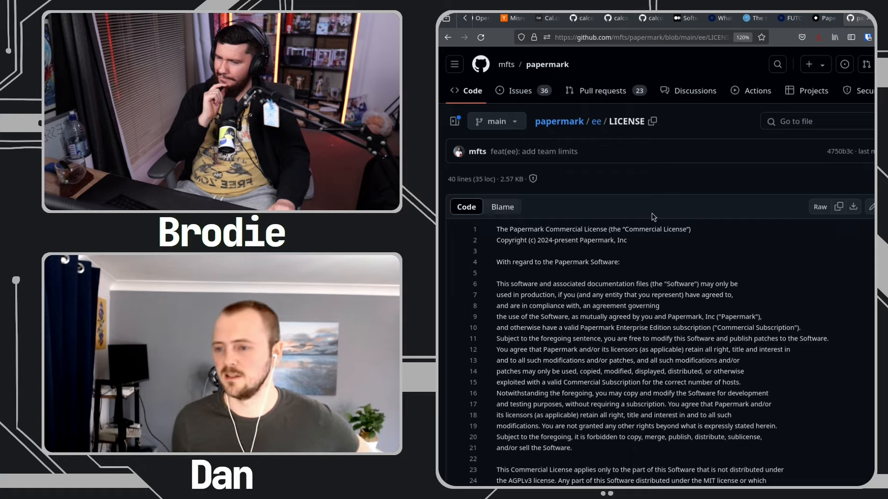
pyautogui.scroll(-3)
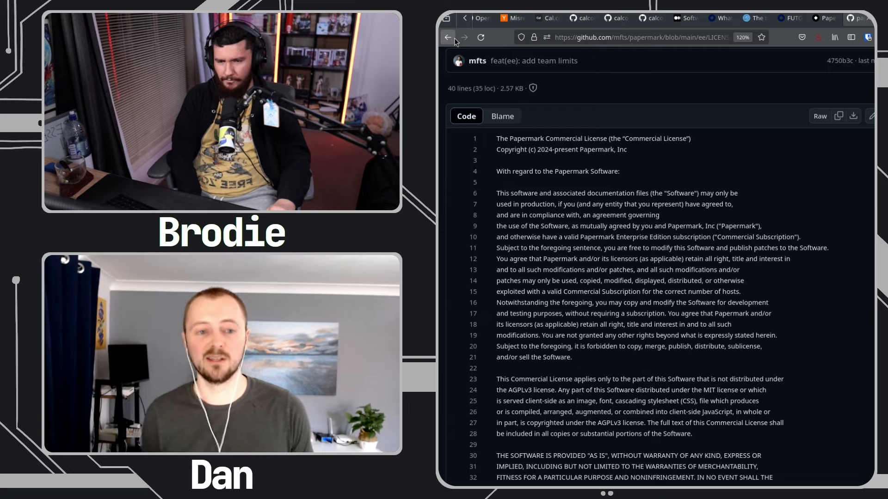
# Browse the ee/limits folder, then navigate back to the papermark repository root listing.
pyautogui.click(447, 37)
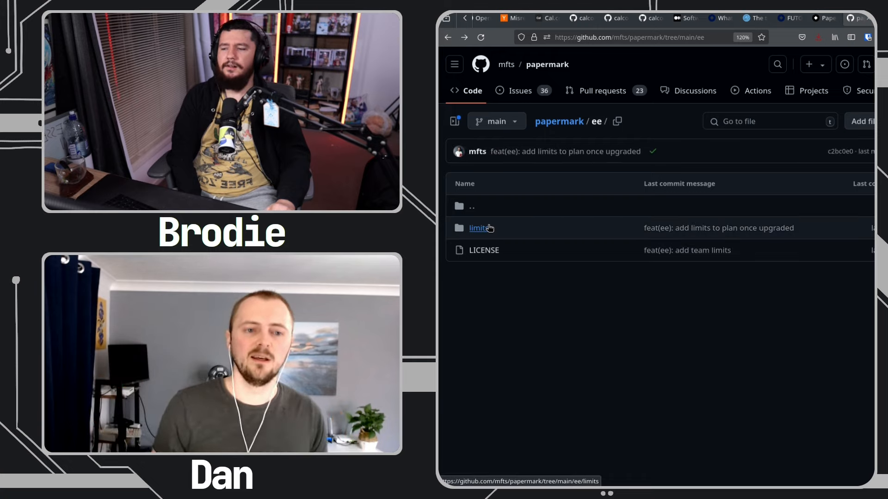
pyautogui.click(477, 228)
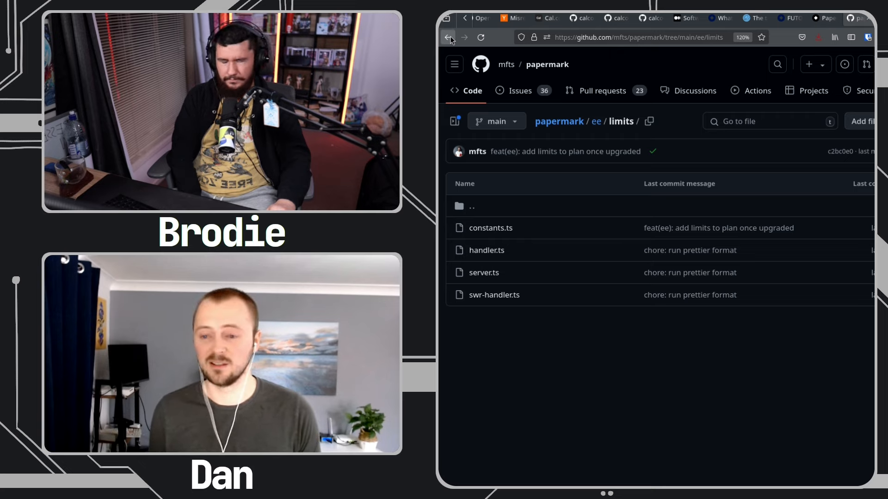
pyautogui.click(449, 37)
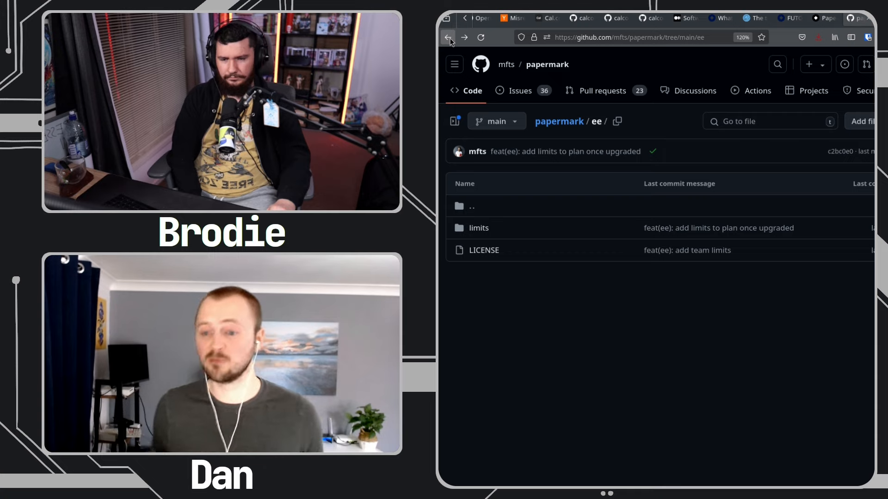
pyautogui.click(448, 37)
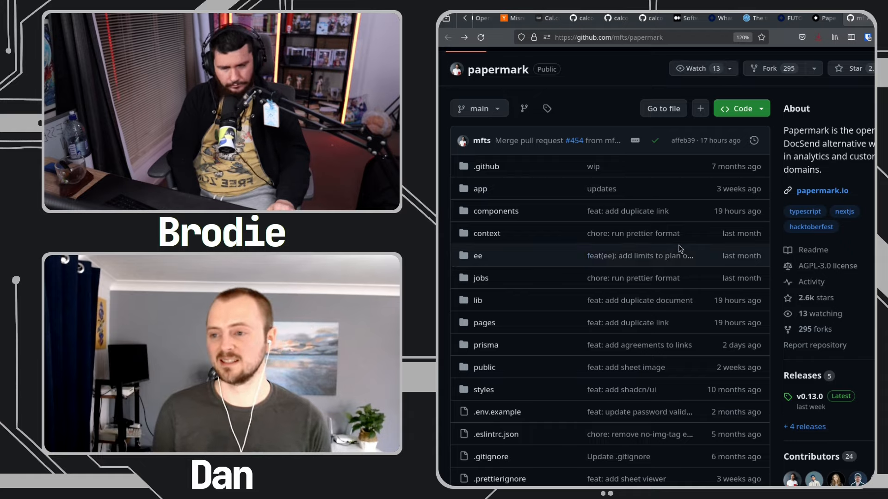
# View ee/limits/constants.ts with the free, pro, business and datarooms plan limits.
pyautogui.click(477, 255)
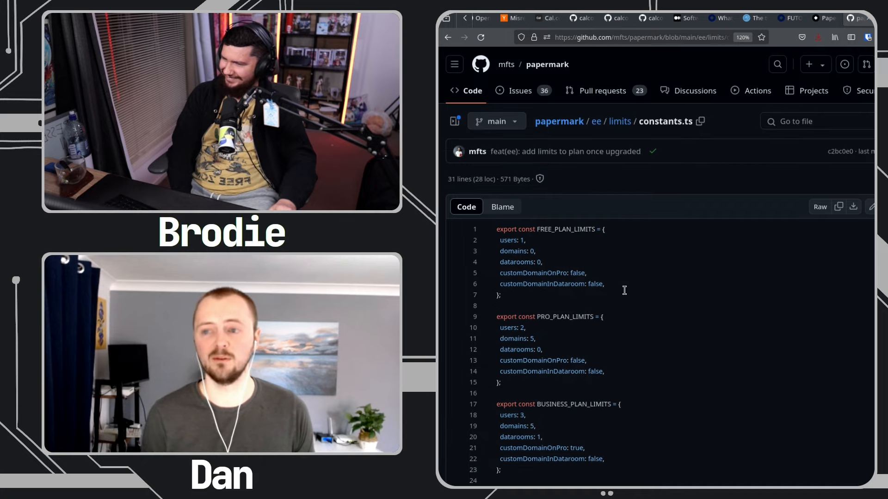
pyautogui.scroll(-3)
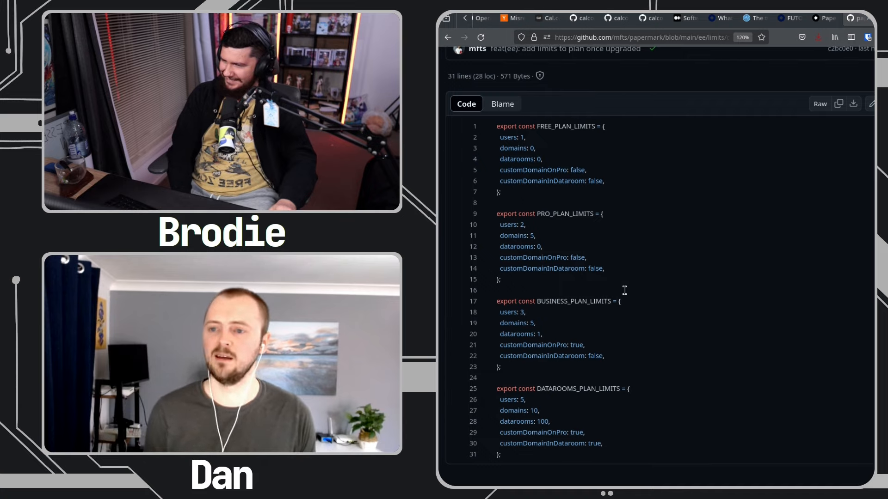